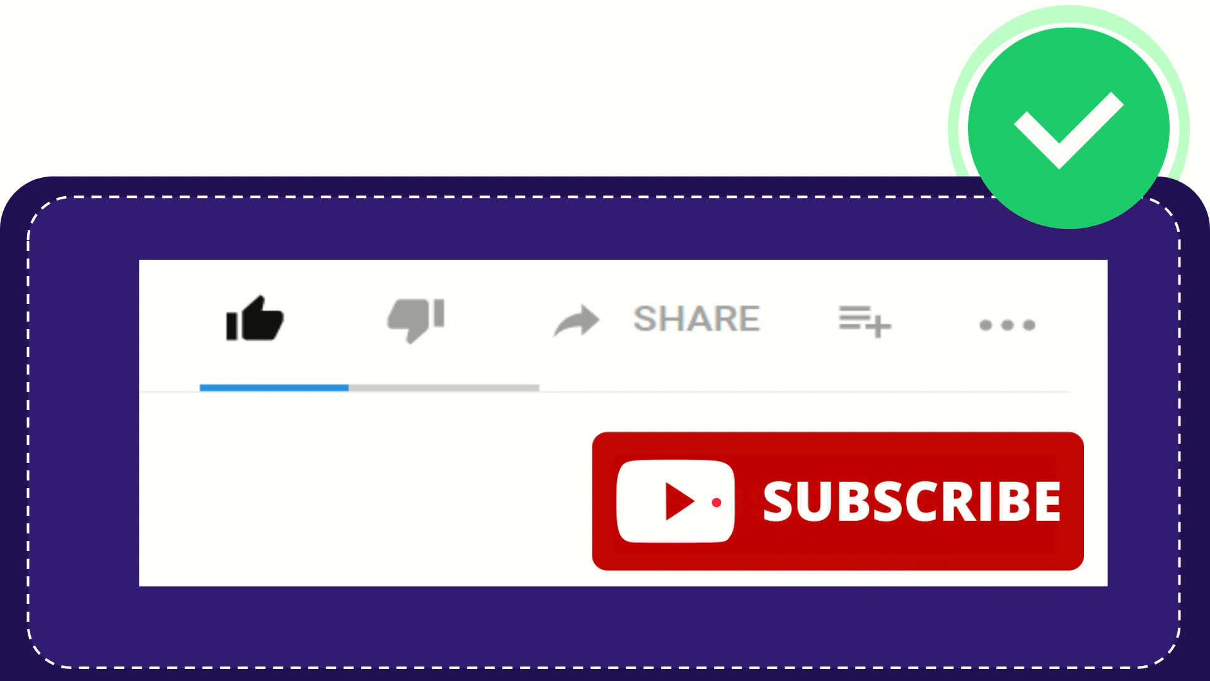
click(252, 327)
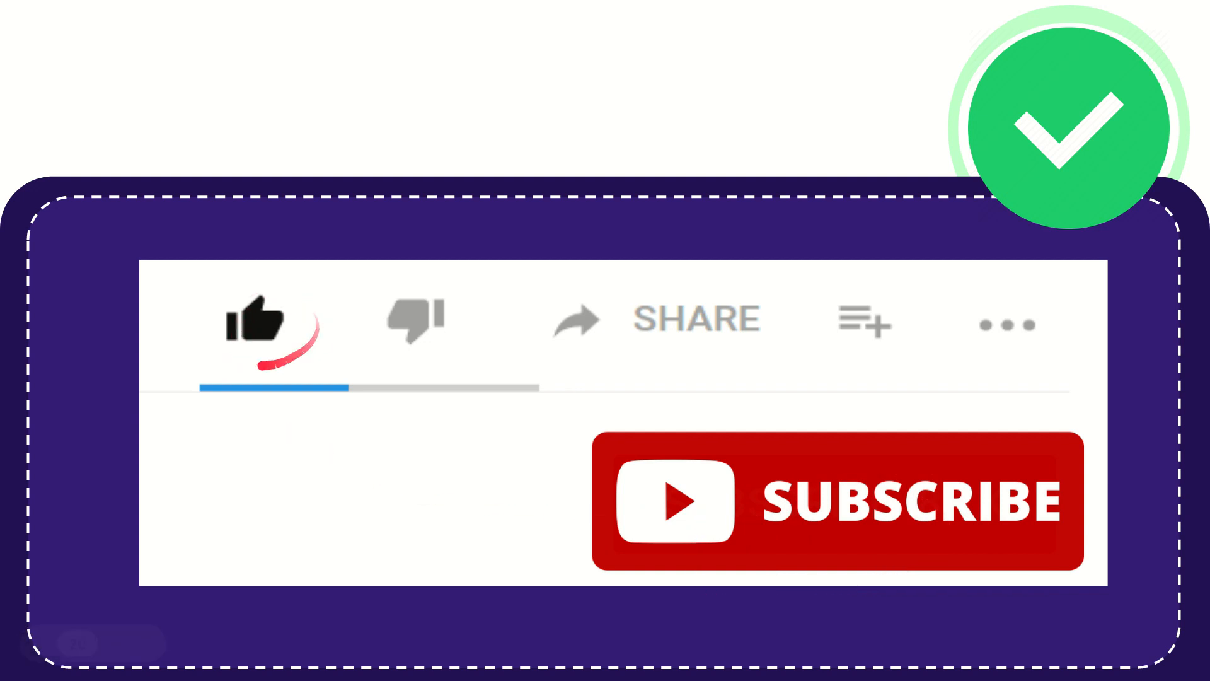